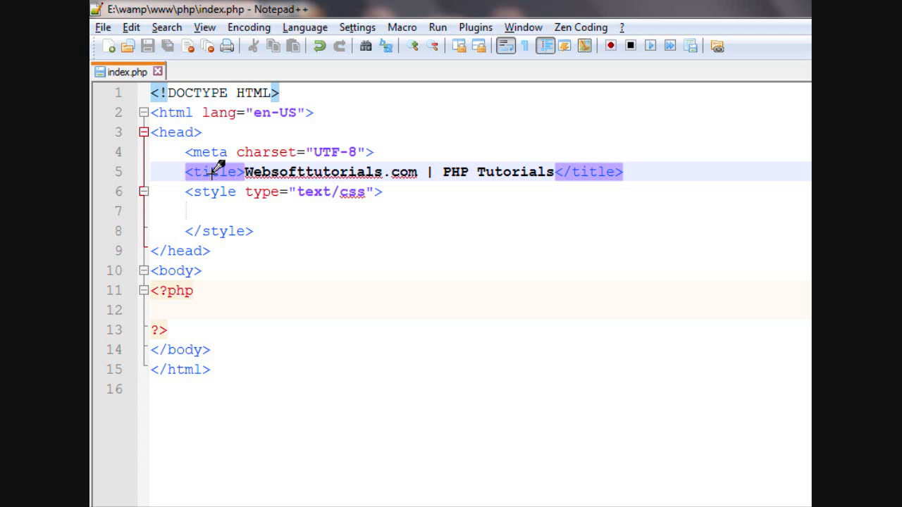
text($)
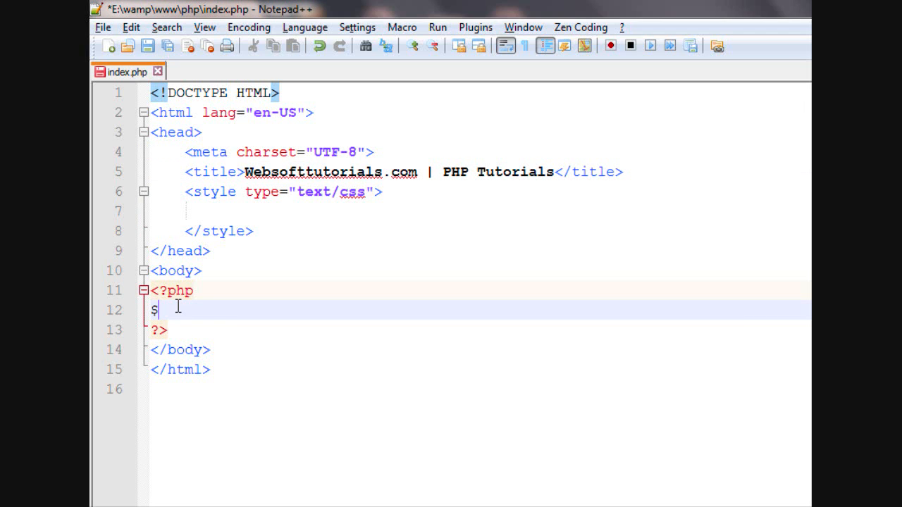
text(username =)
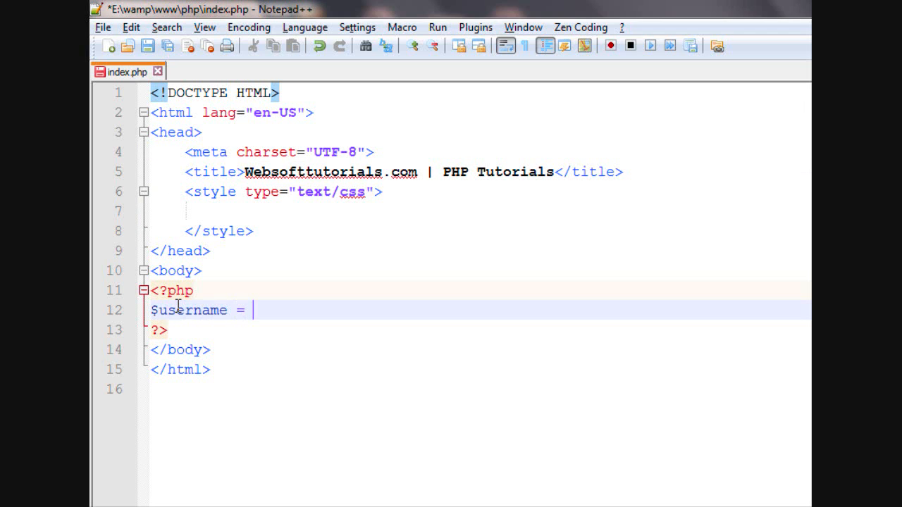
text("";)
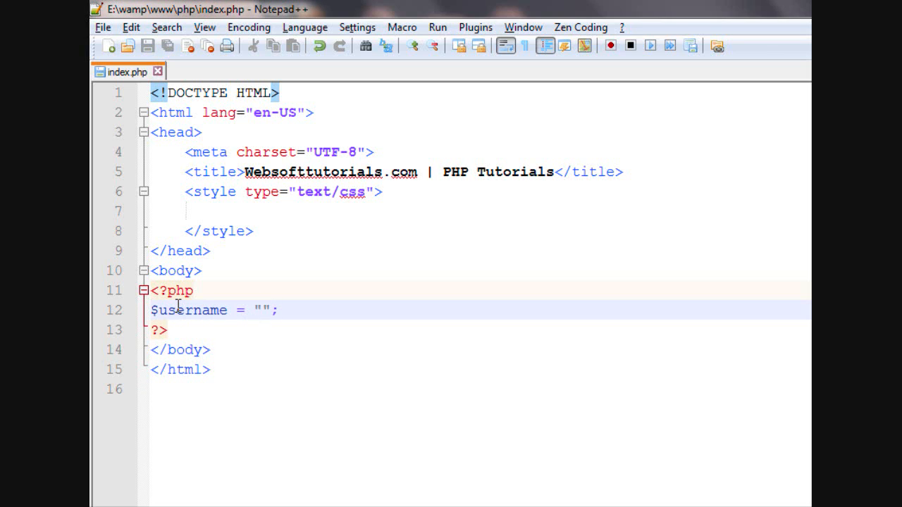
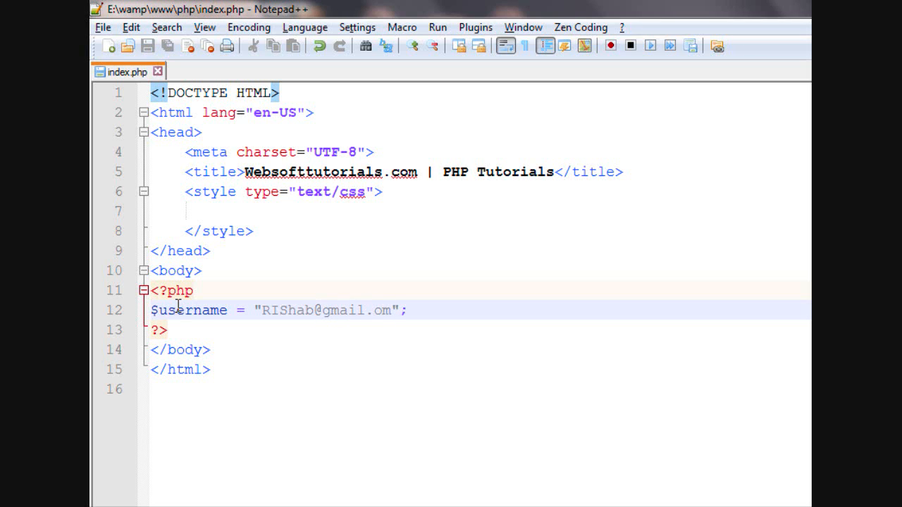
text(c)
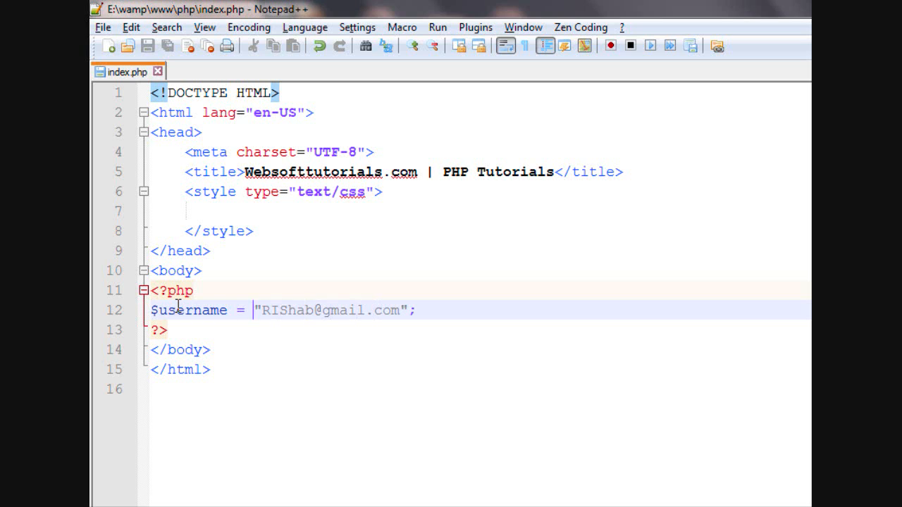
text(echo)
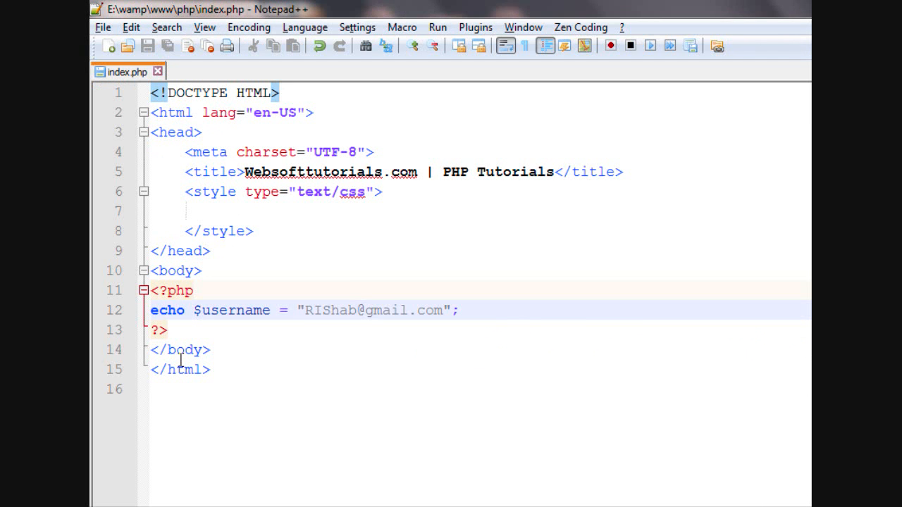
drag(313, 311, 462, 310)
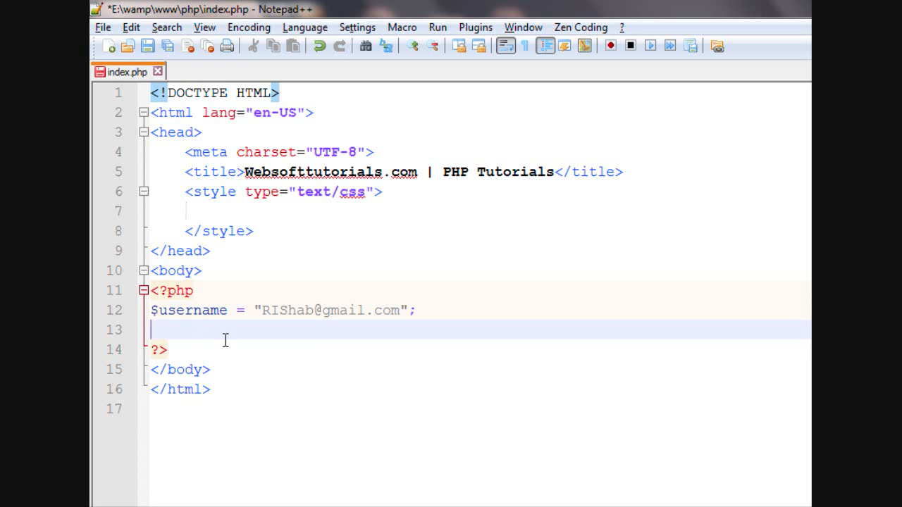
text(echo)
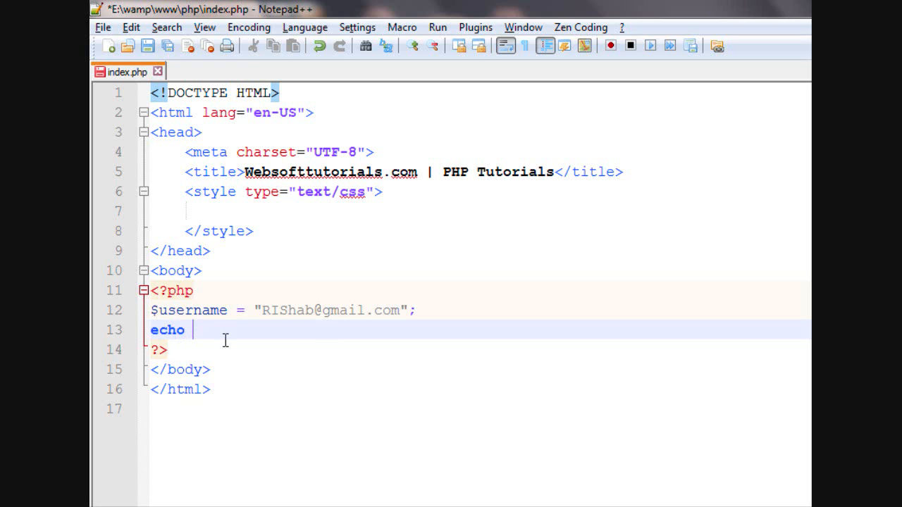
text(s)
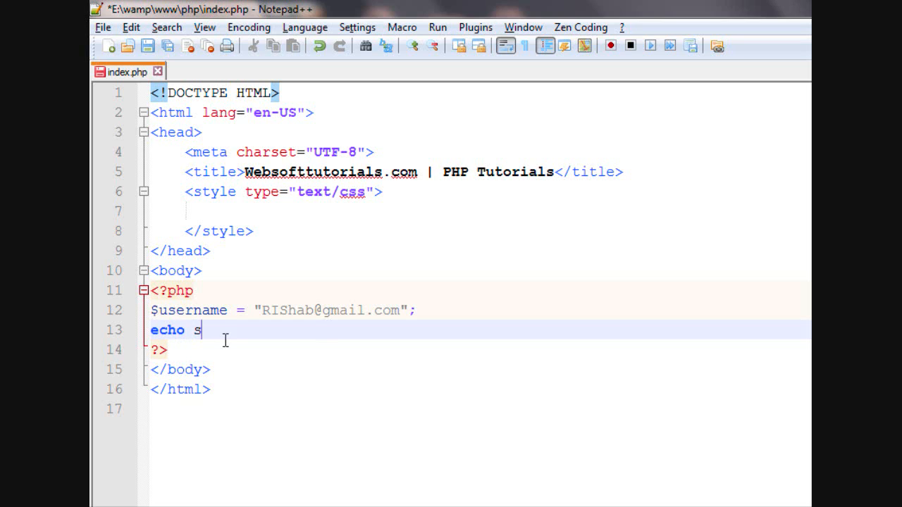
text(trtoupper();)
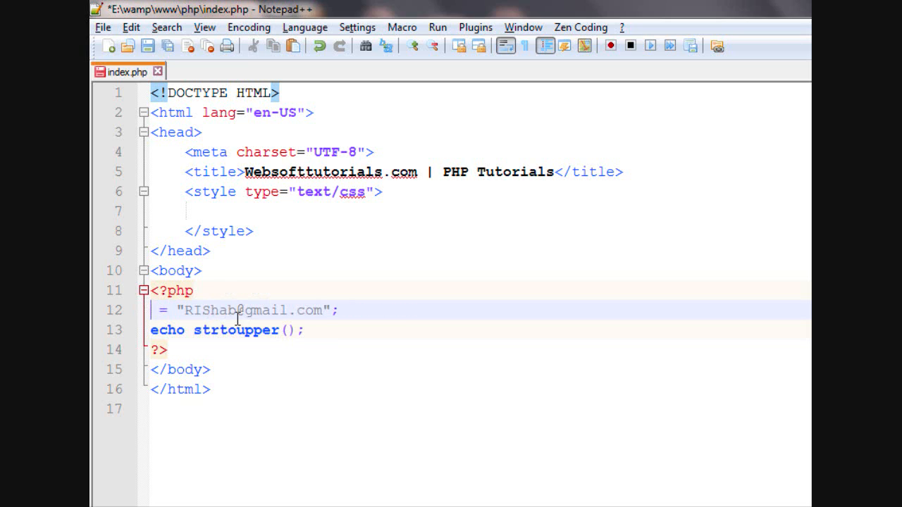
text($username)
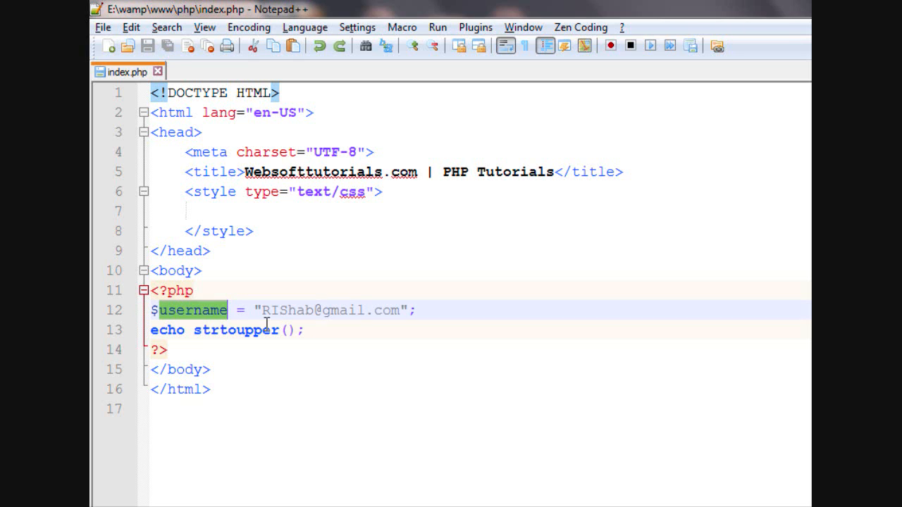
click(283, 330)
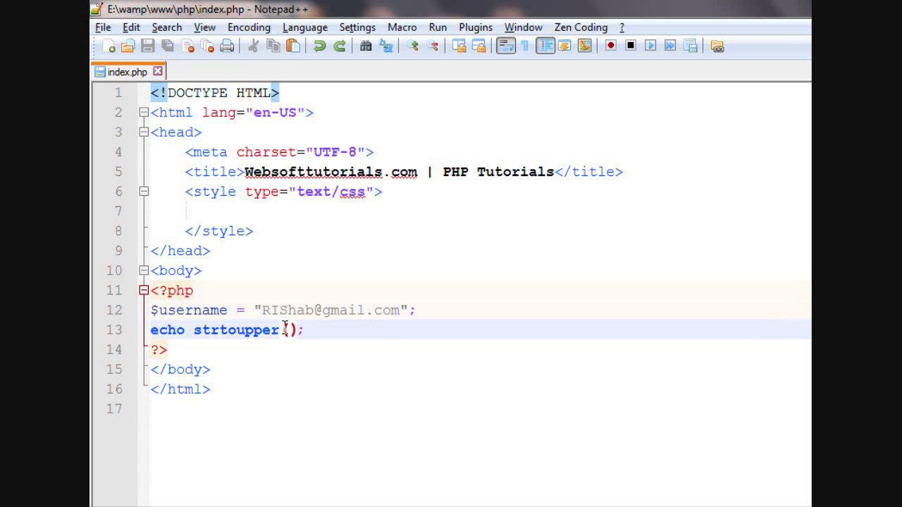
text($username)
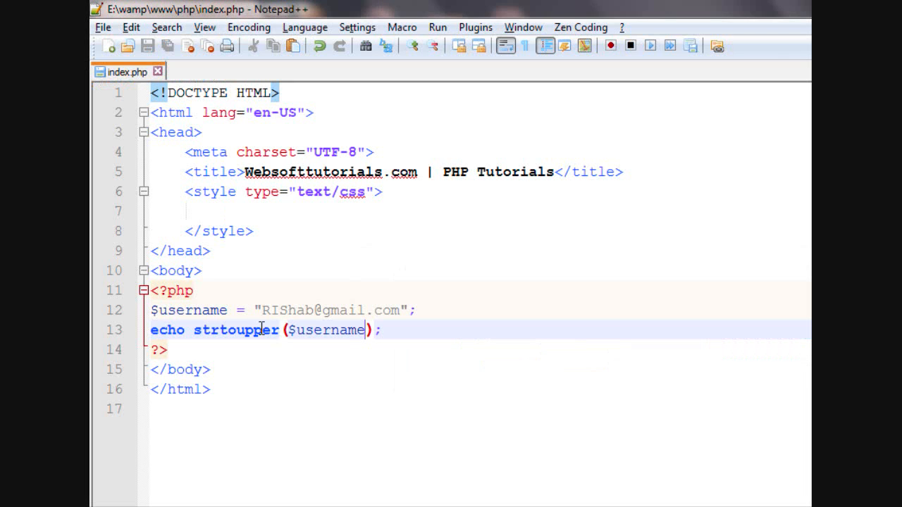
key(Backspace)
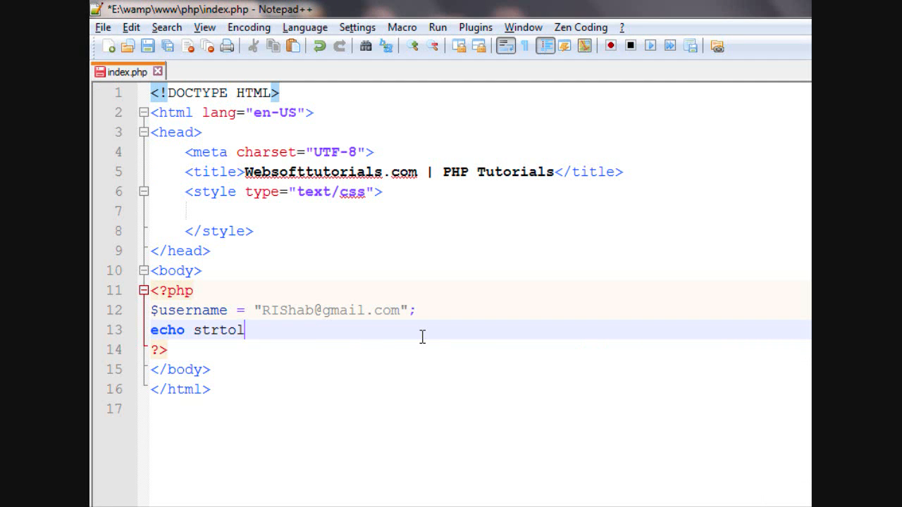
key(ctrl+z)
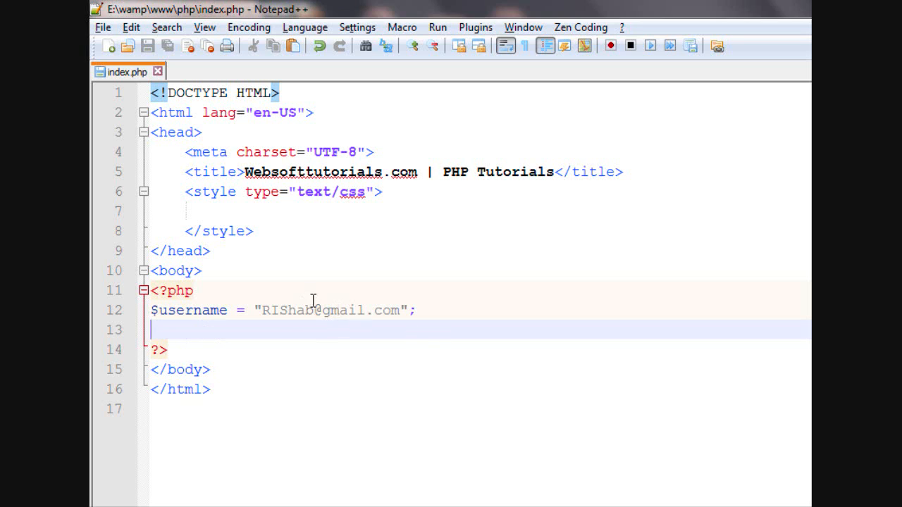
text(ri)
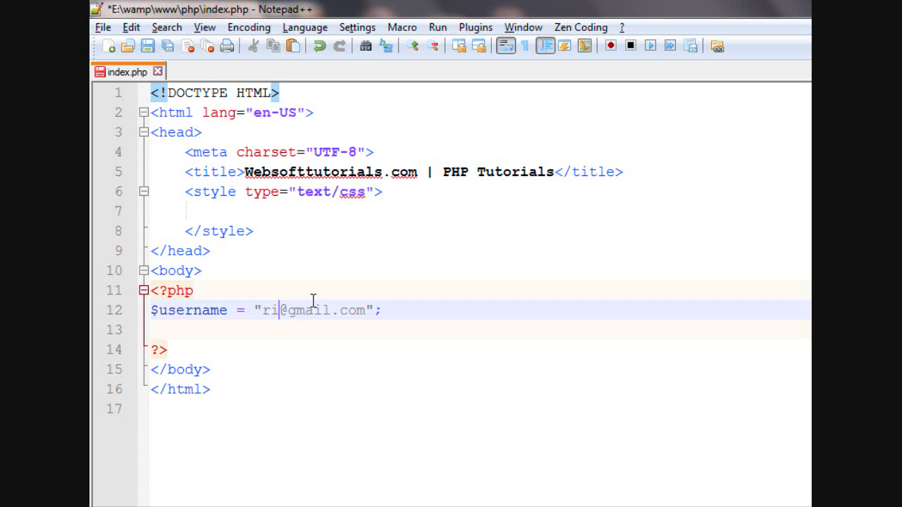
text(shab)
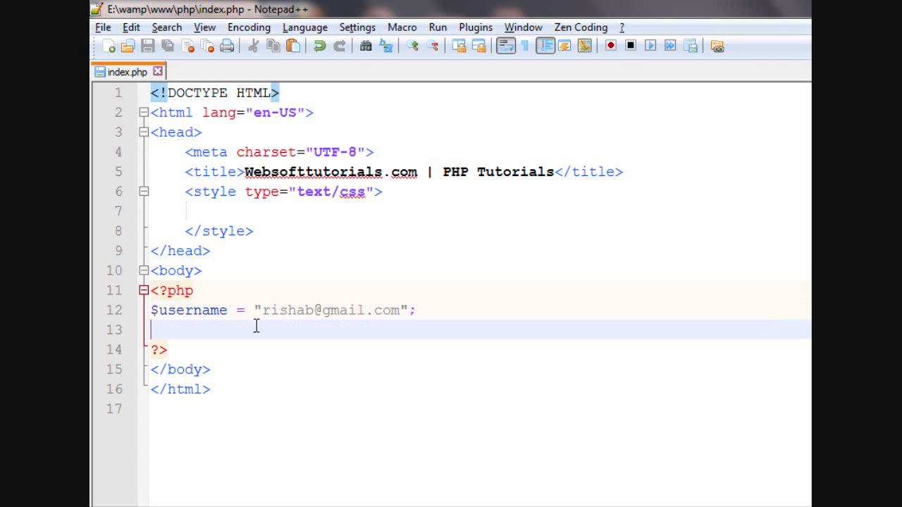
text($enter)
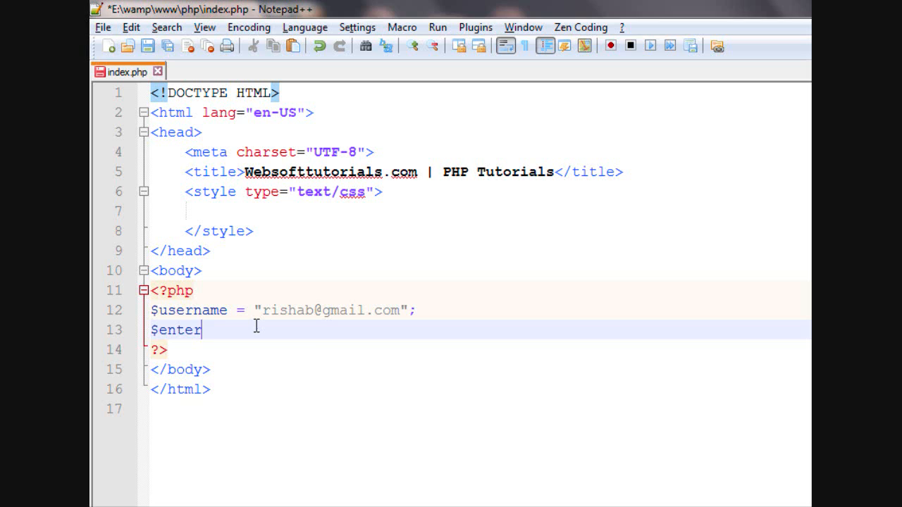
text(ing = "";)
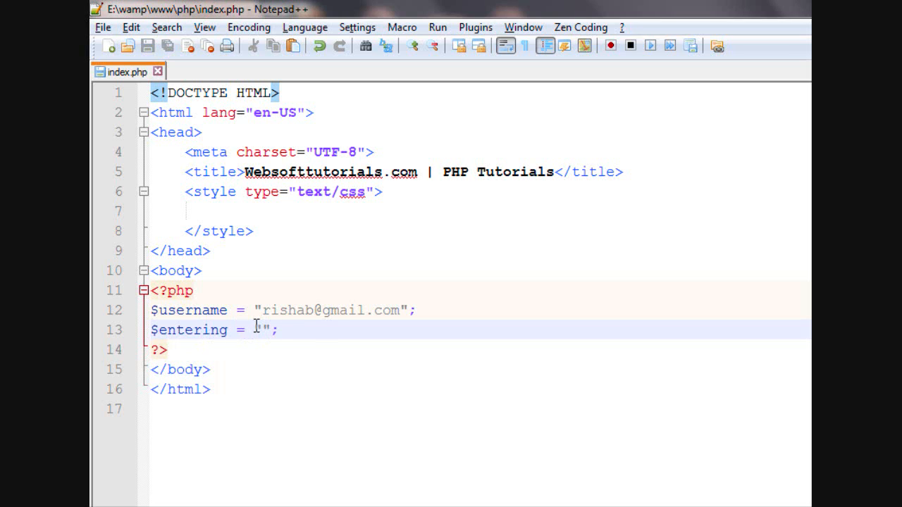
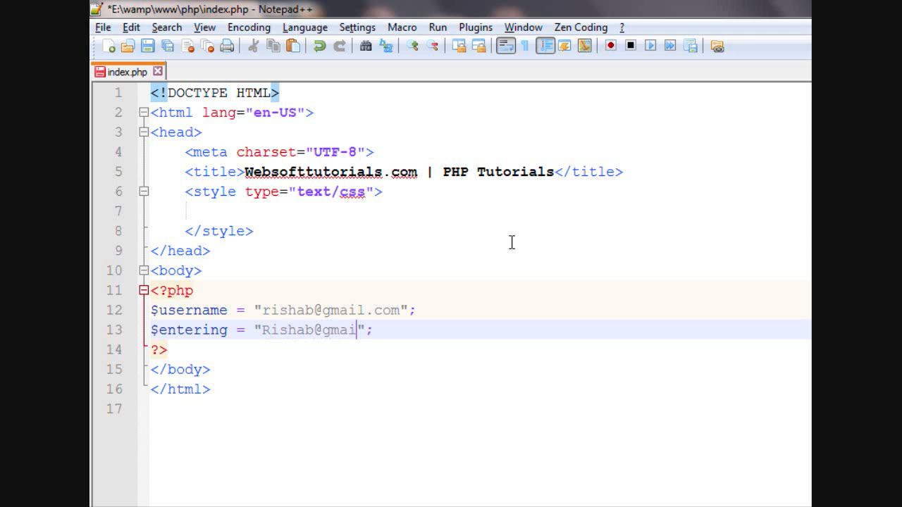
key(Enter)
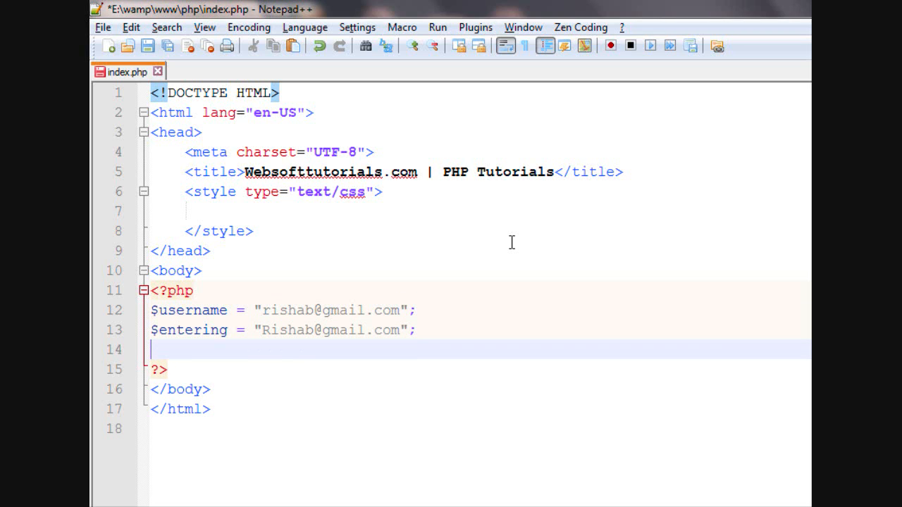
Add if($username==$entering) echoing "Correct", else echoing "Please check username"
text(if())
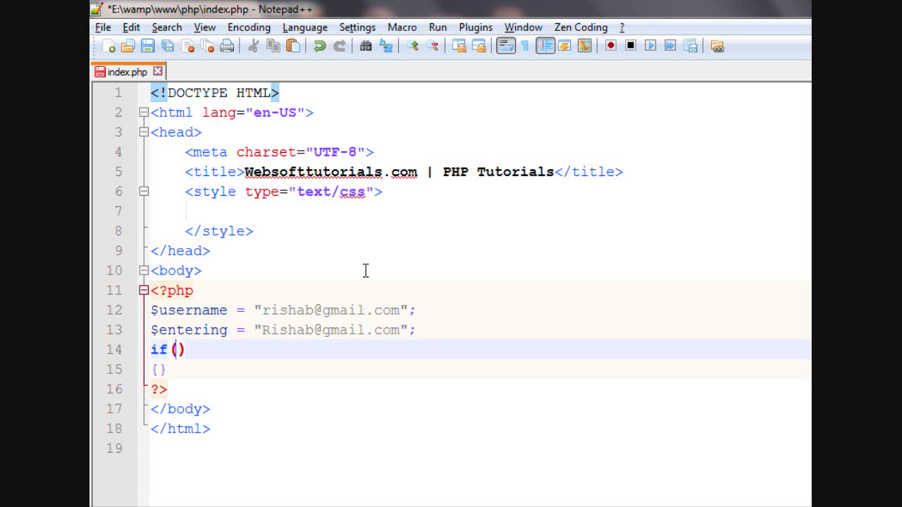
text($username==)
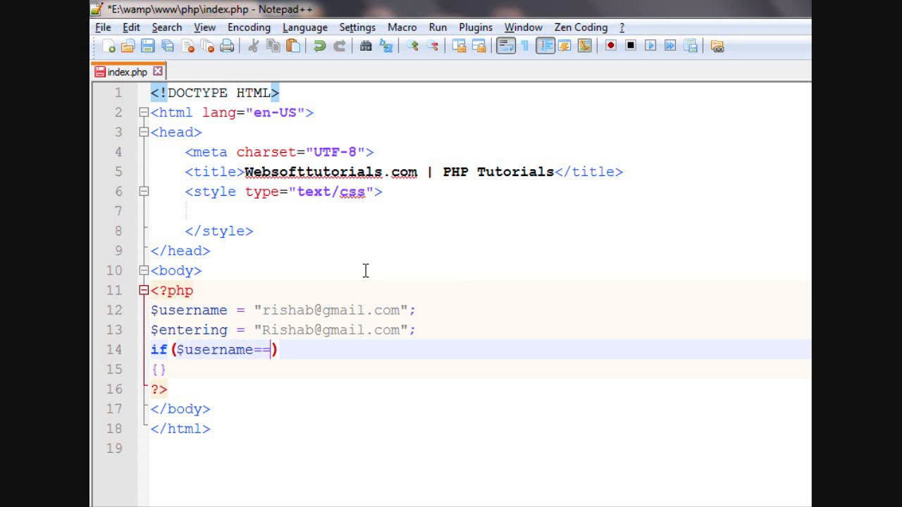
text($ente)
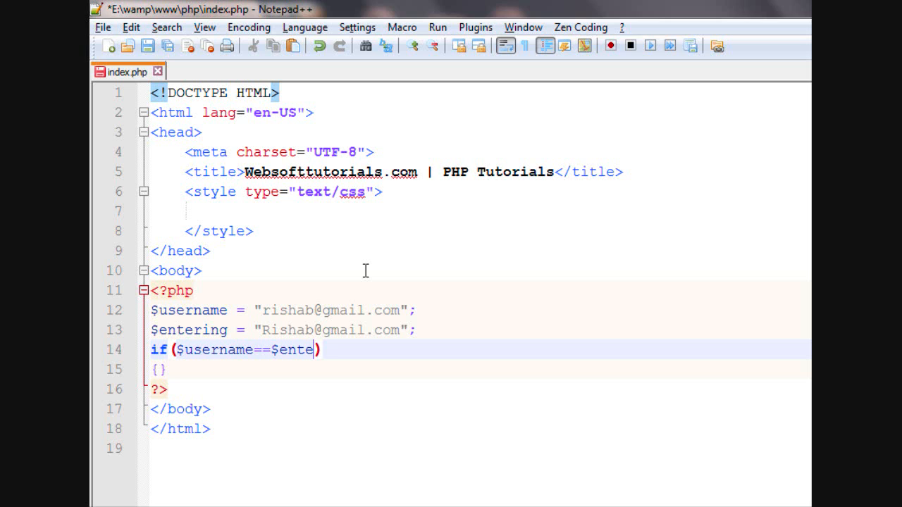
text(ring)
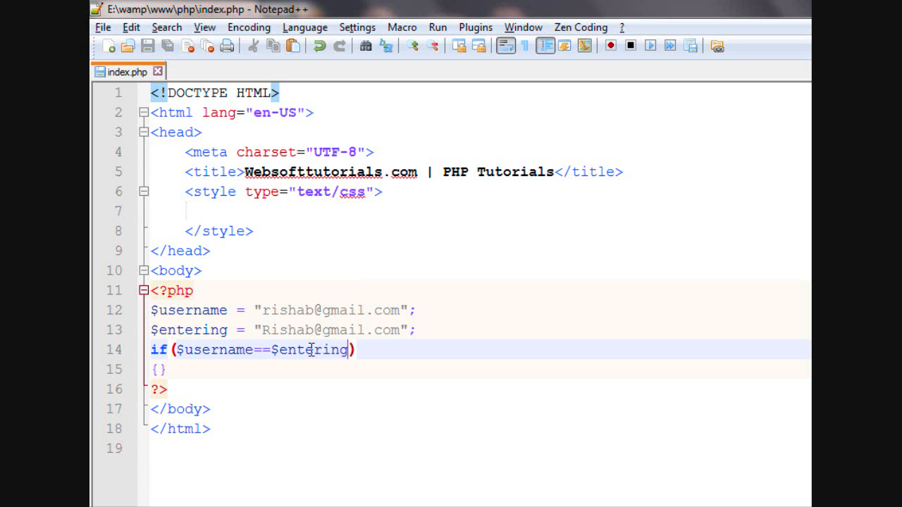
double_click(313, 349)
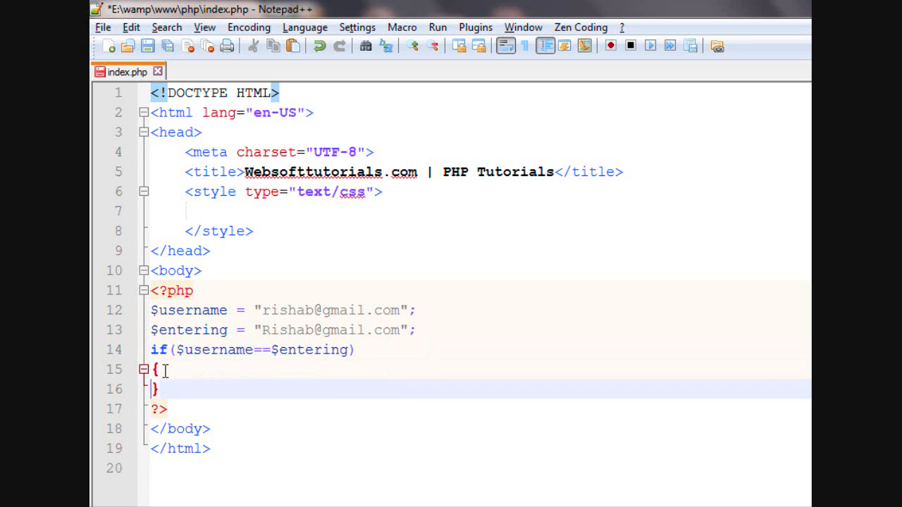
text(echo ")
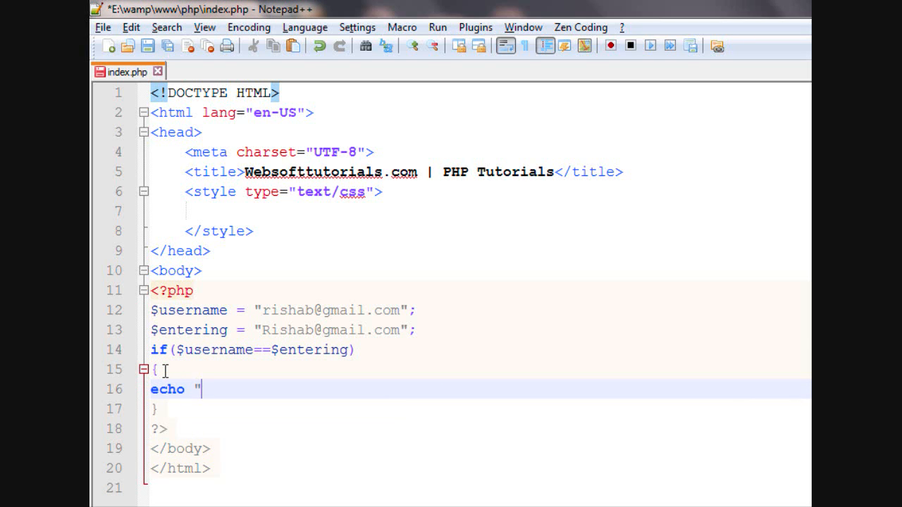
text(";)
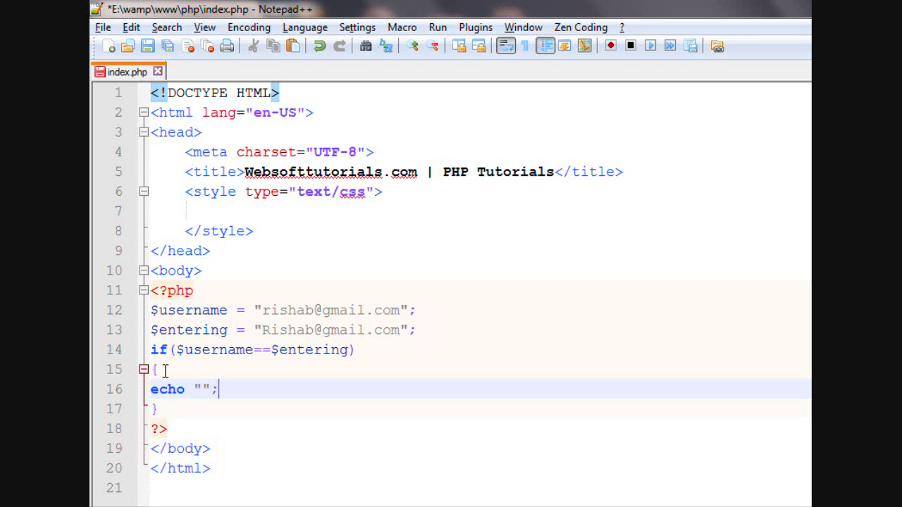
text(Correct)
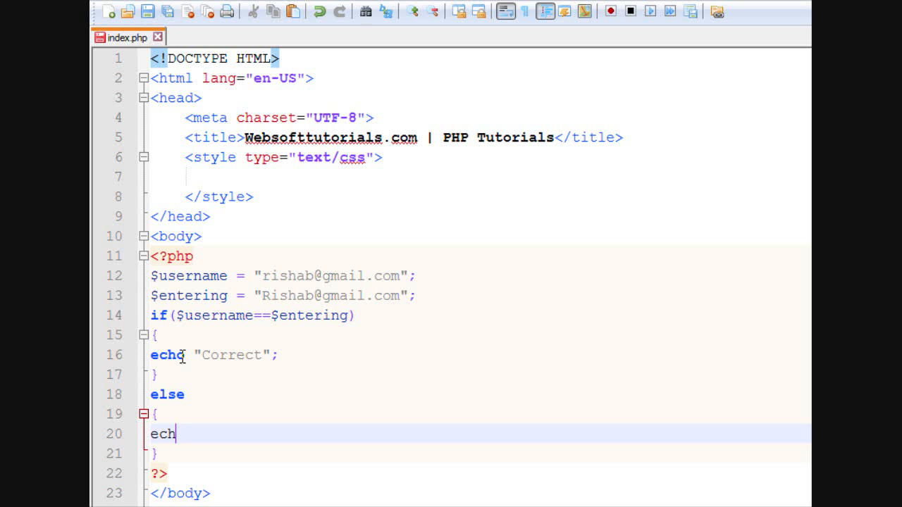
text(o "";)
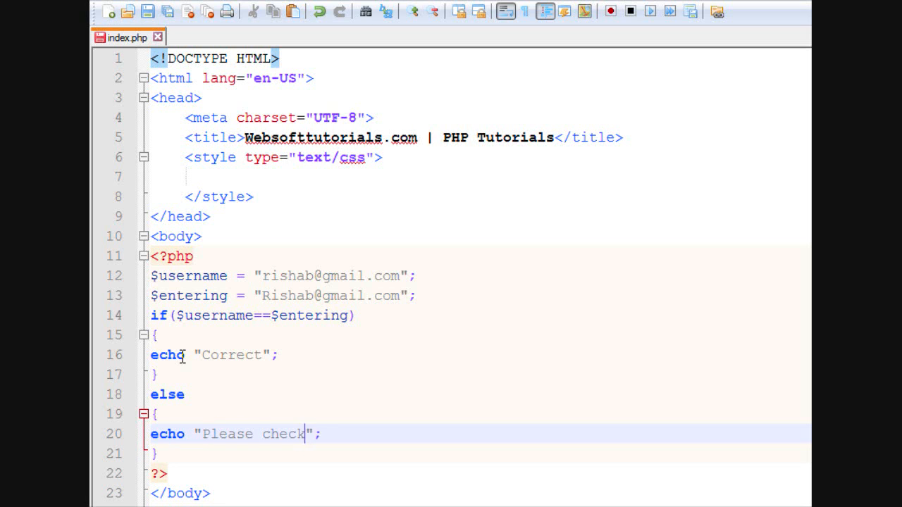
text(username)
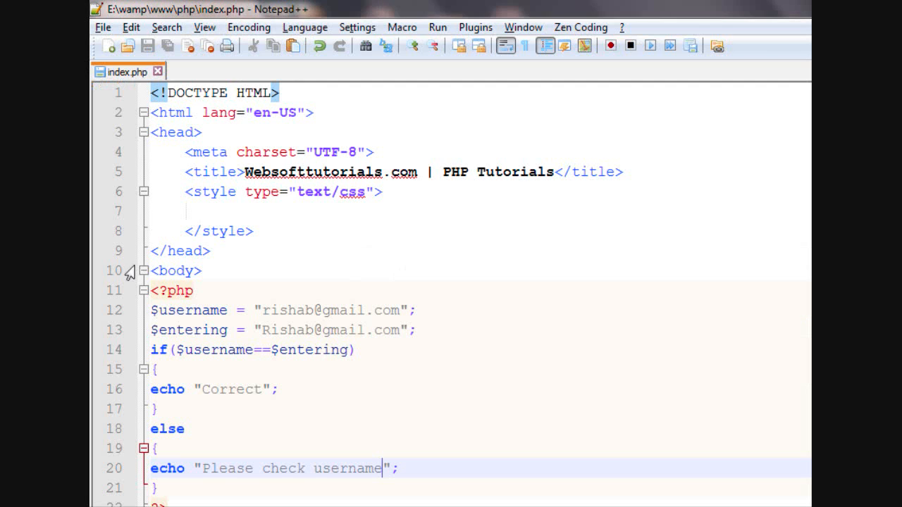
mouse_move(274, 333)
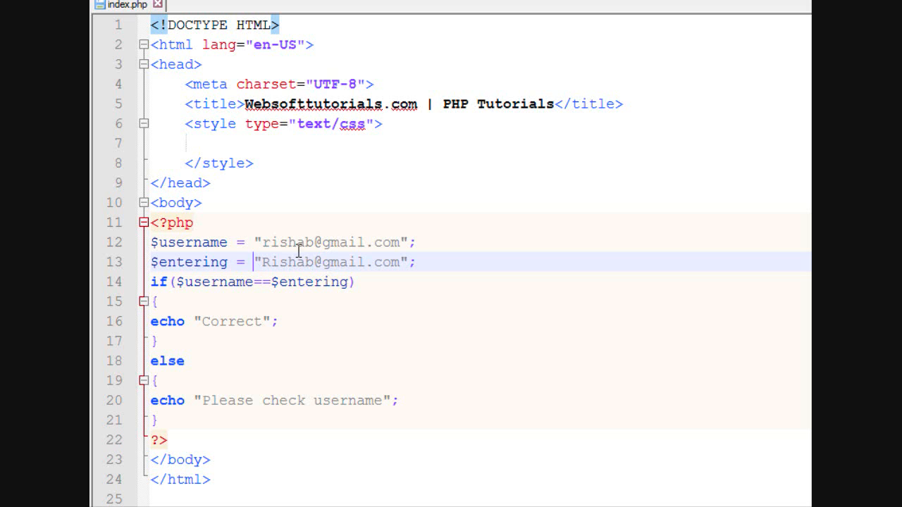
double_click(285, 261)
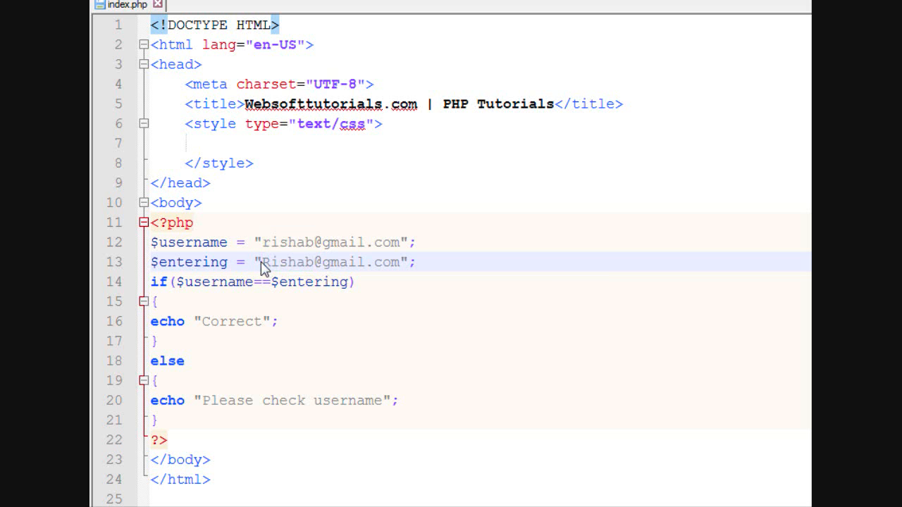
text(str)
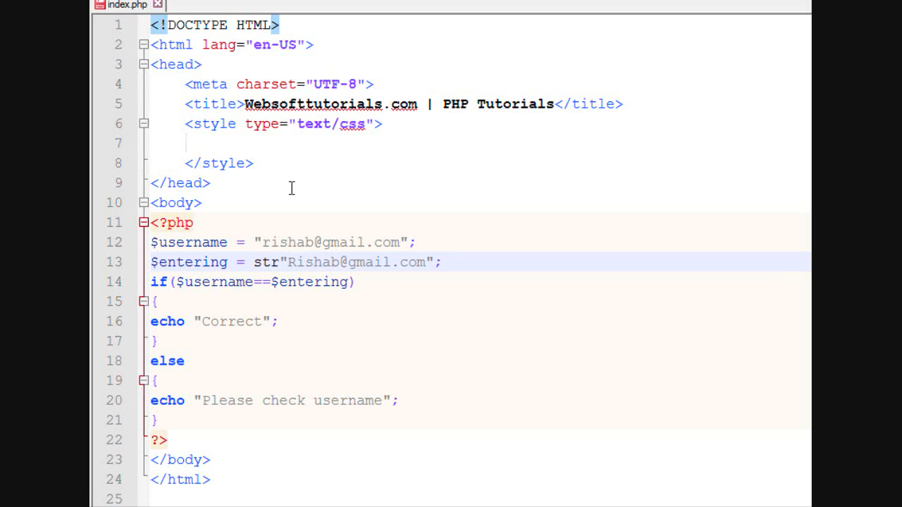
text(tolower)
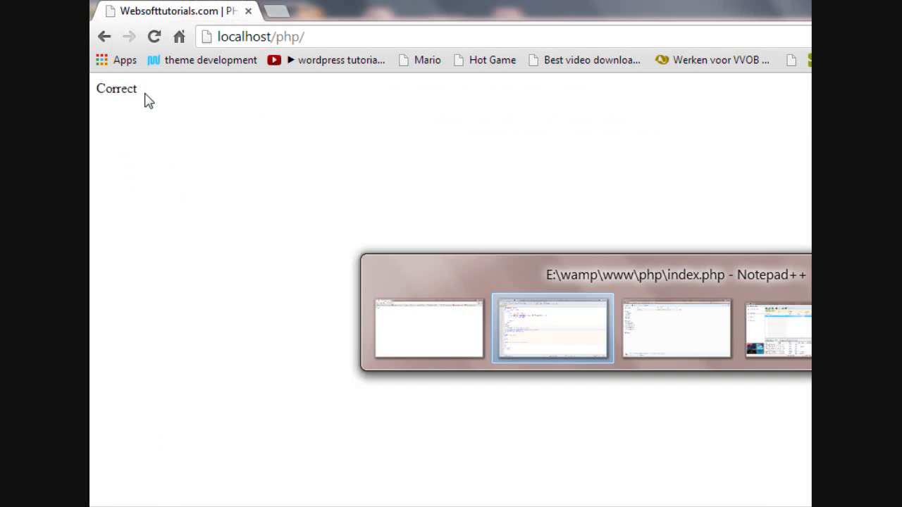
click(553, 328)
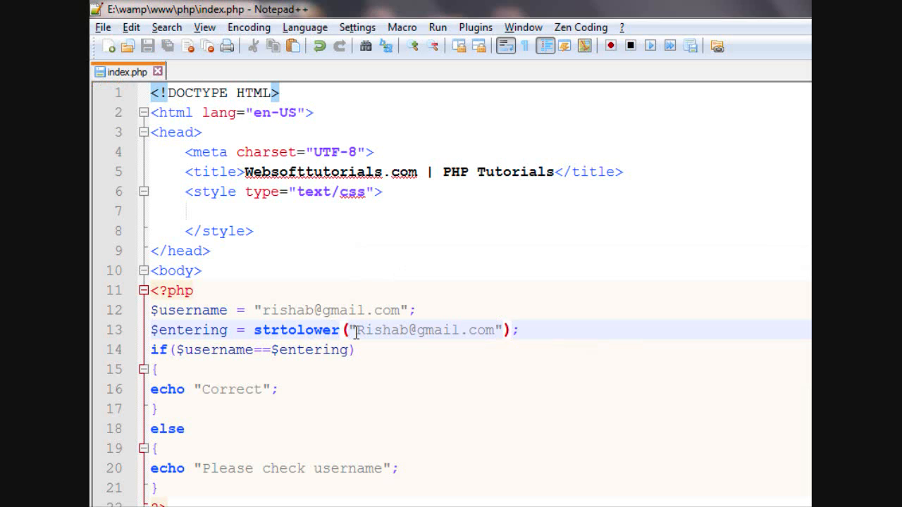
double_click(384, 330)
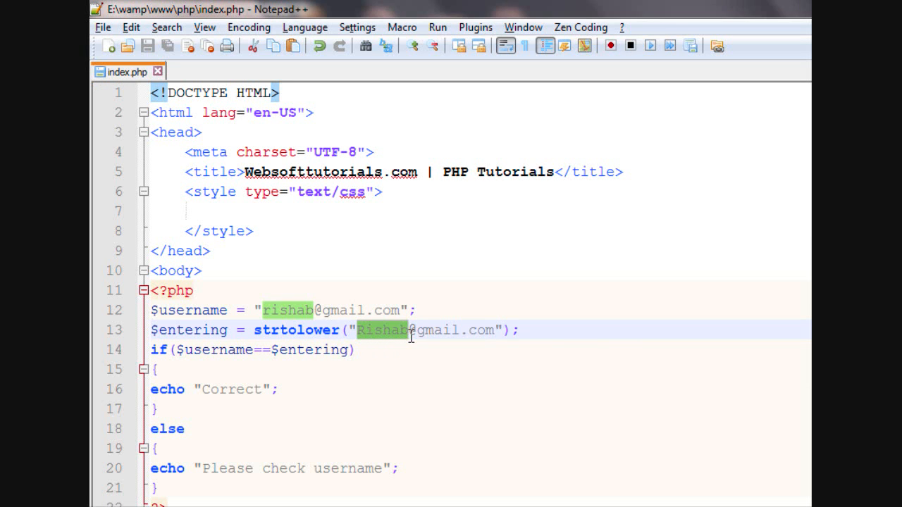